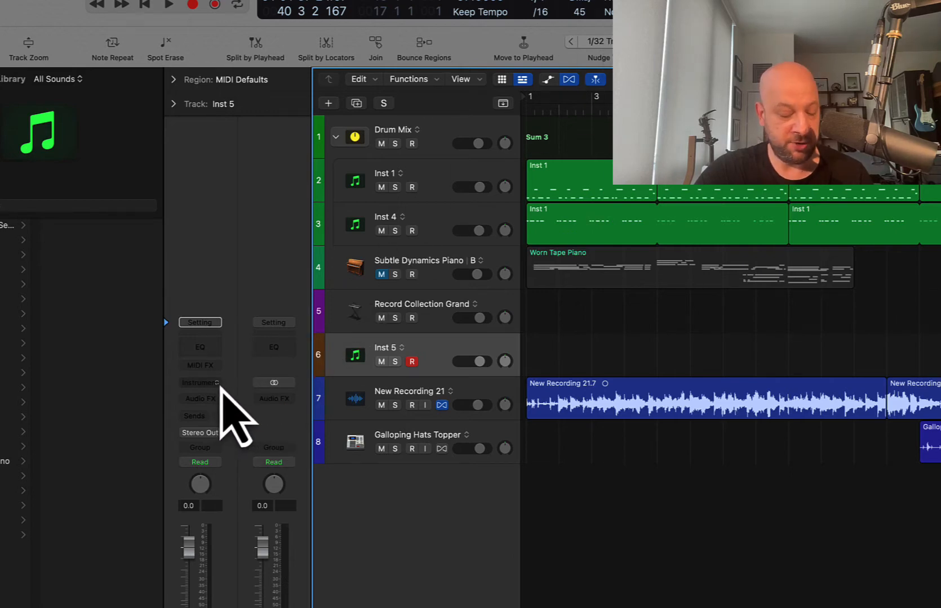
# Search instrument plug-ins in quick search with 'K', 'W' and then 'EZ'.
pyautogui.click(199, 383)
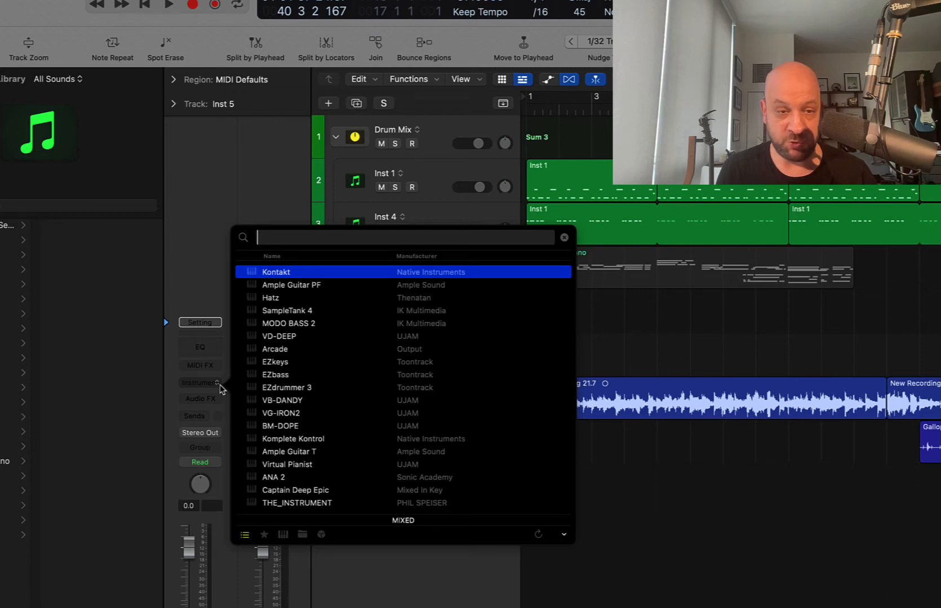
pyautogui.write('K')
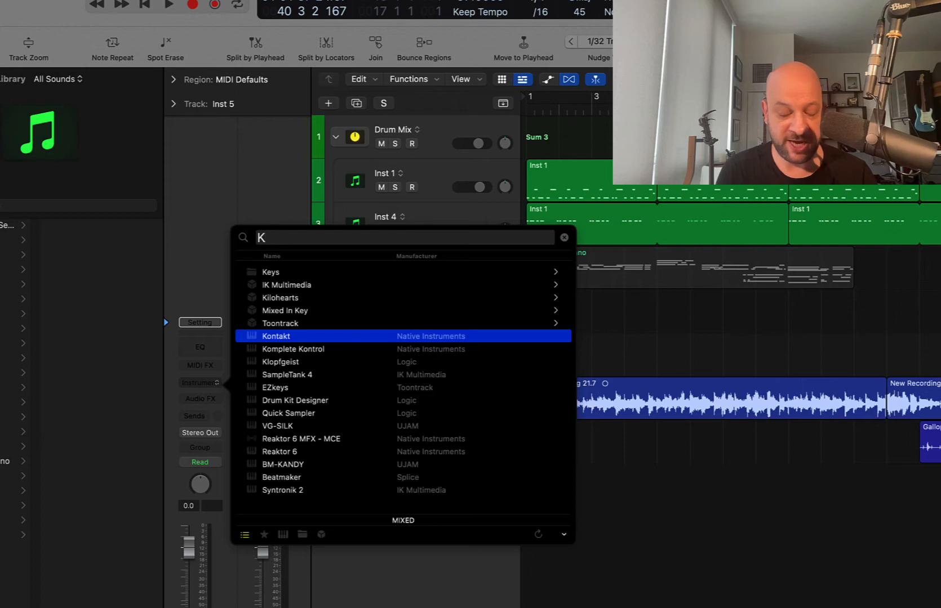
pyautogui.write('W')
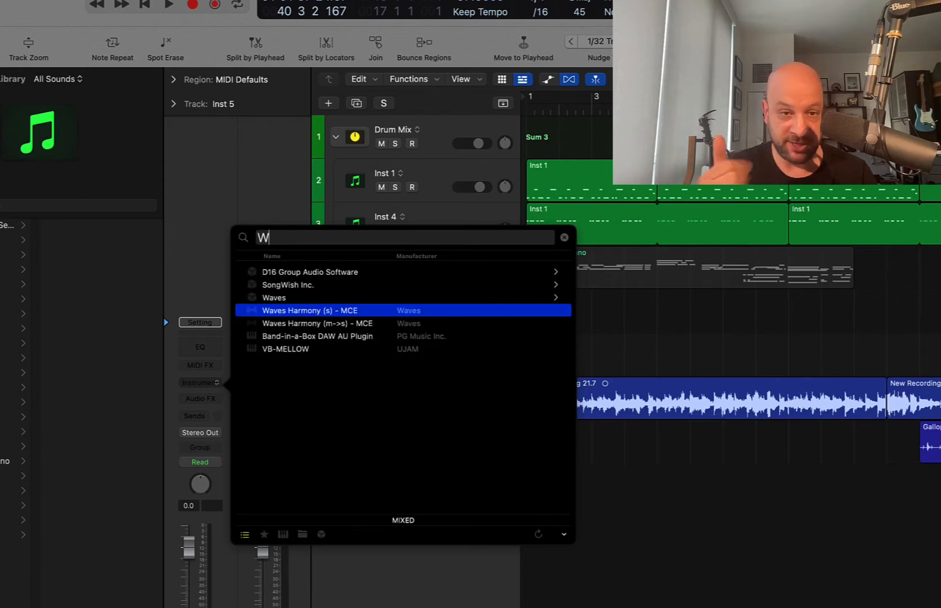
pyautogui.click(563, 238)
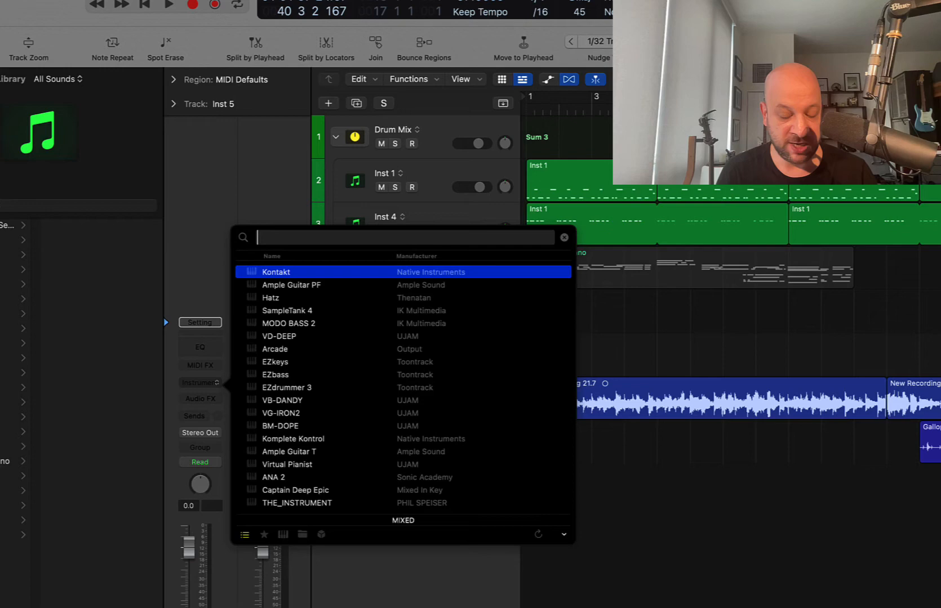
pyautogui.write('EZ')
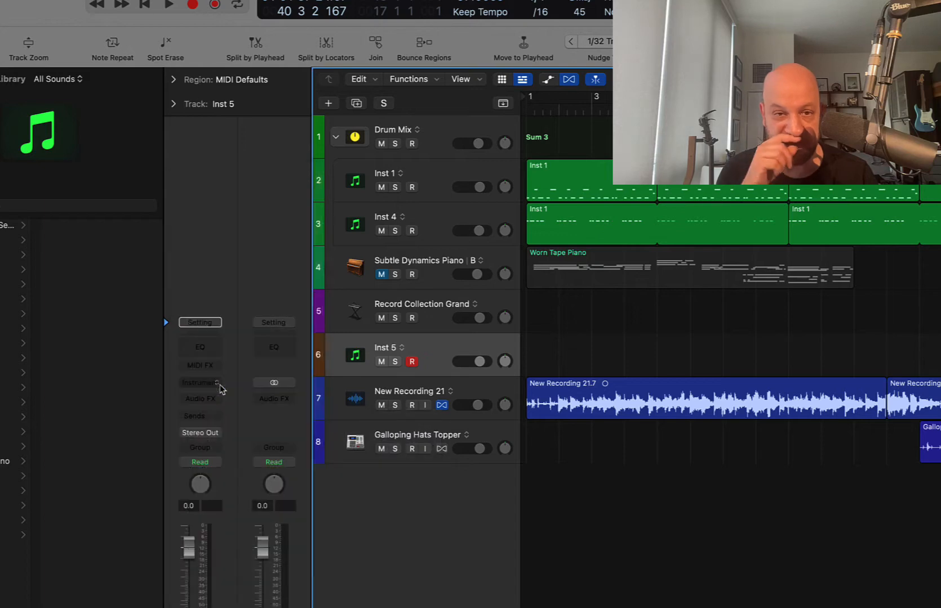
pyautogui.click(199, 383)
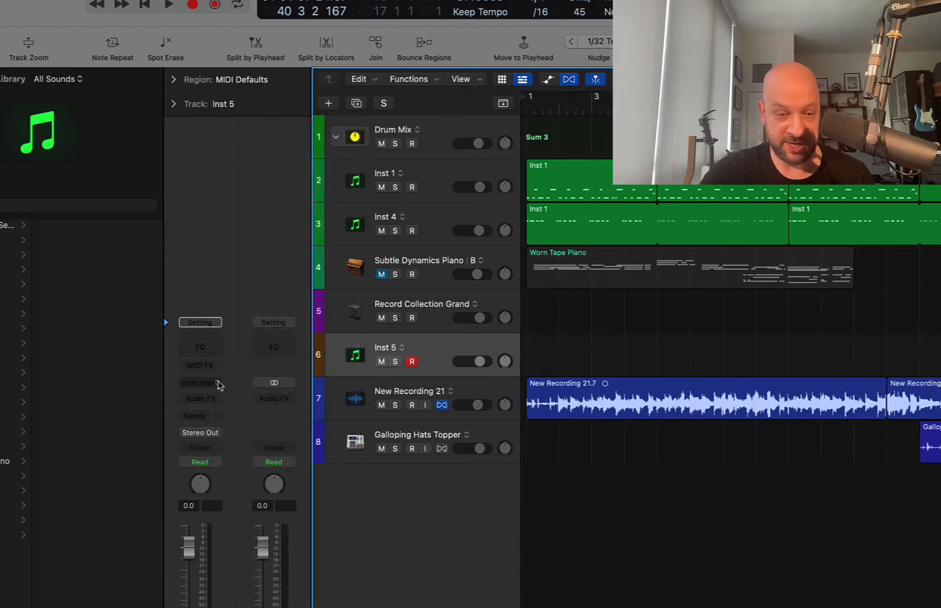
# Browse audio effect plug-ins in quick search by all, category, manufacturer and full list.
pyautogui.click(200, 383)
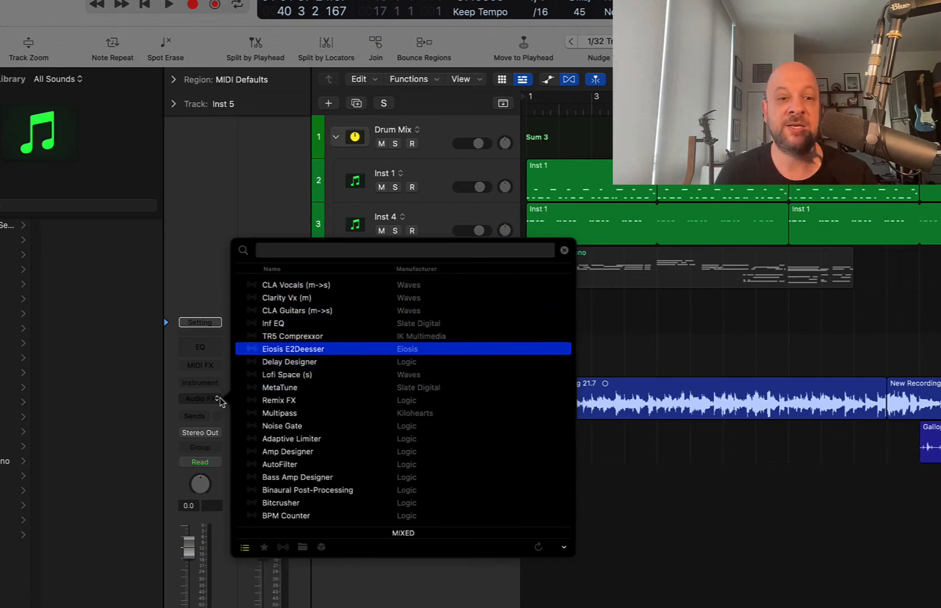
pyautogui.click(283, 546)
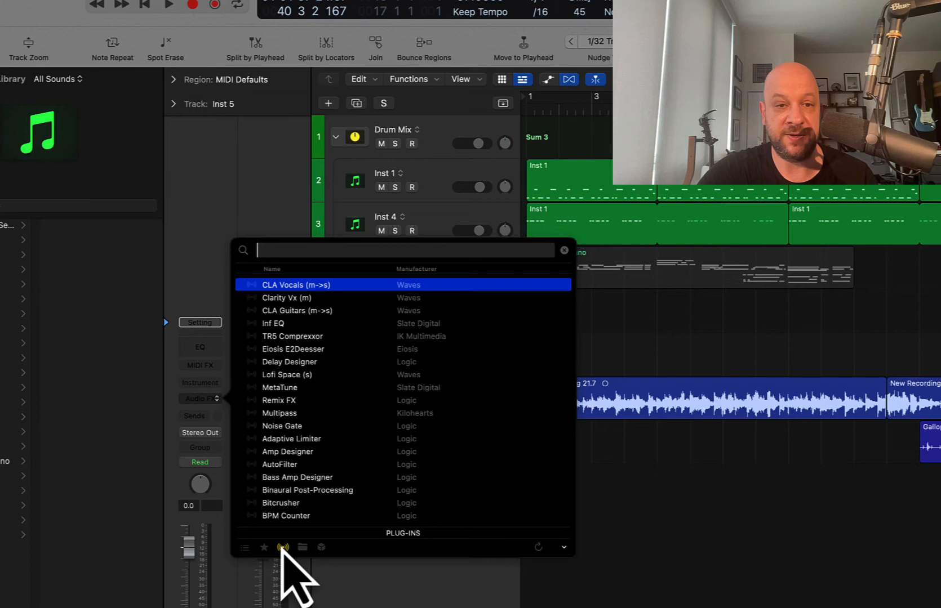
pyautogui.click(302, 548)
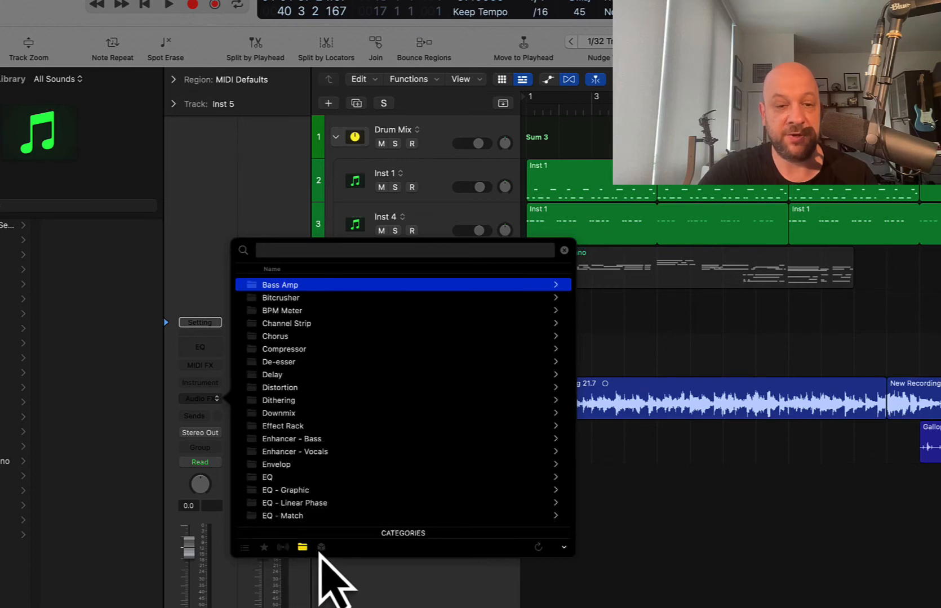
pyautogui.click(321, 547)
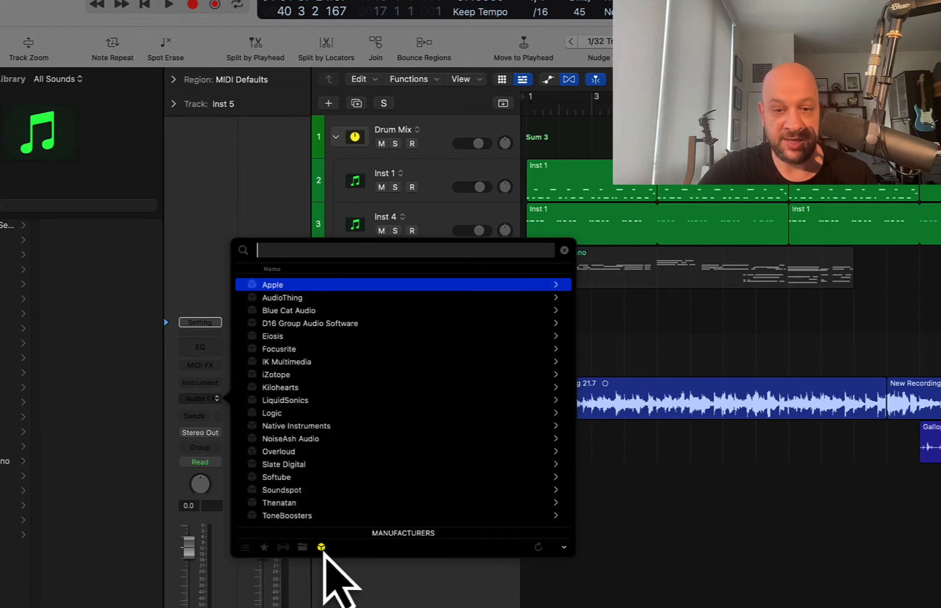
pyautogui.moveTo(258, 576)
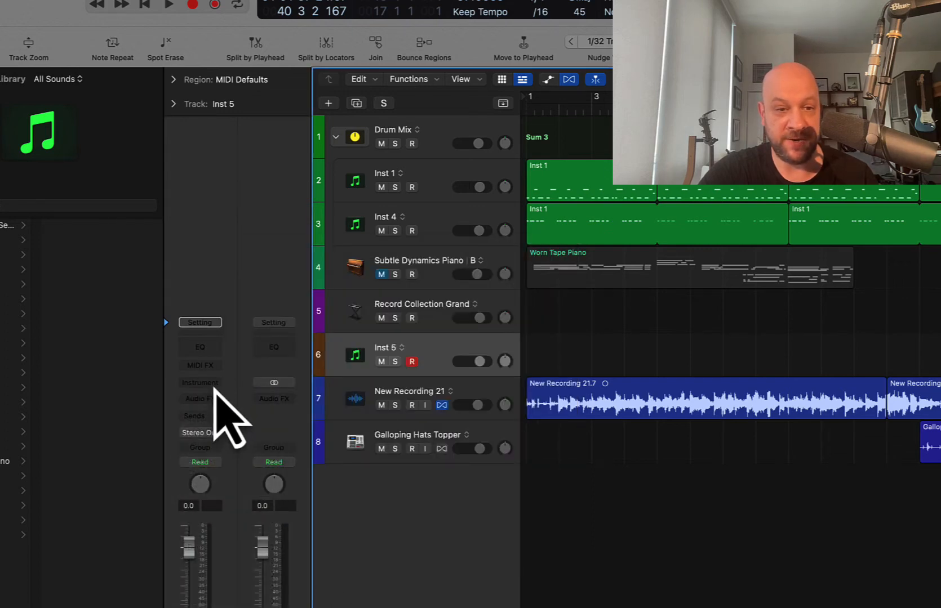
pyautogui.click(199, 399)
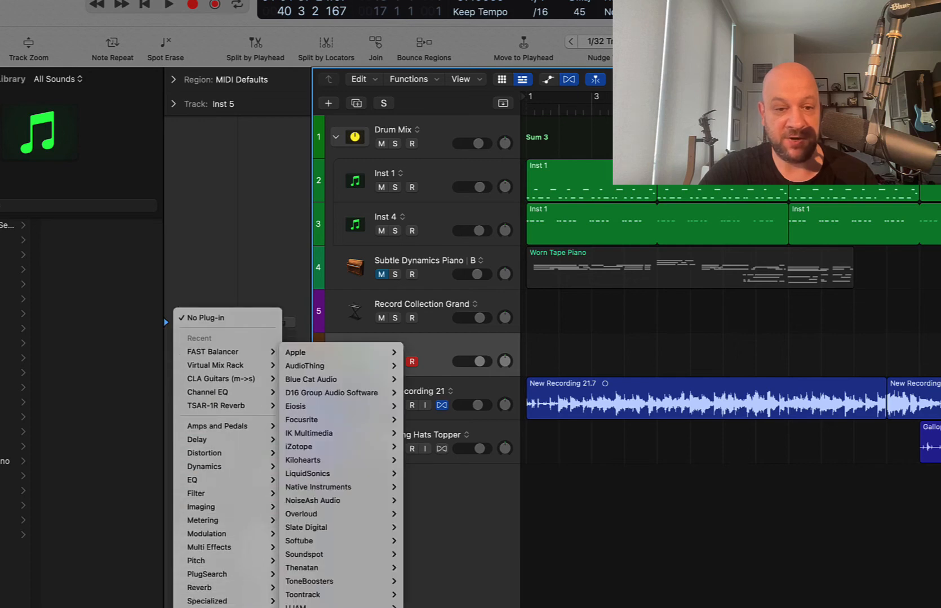
pyautogui.moveTo(325, 581)
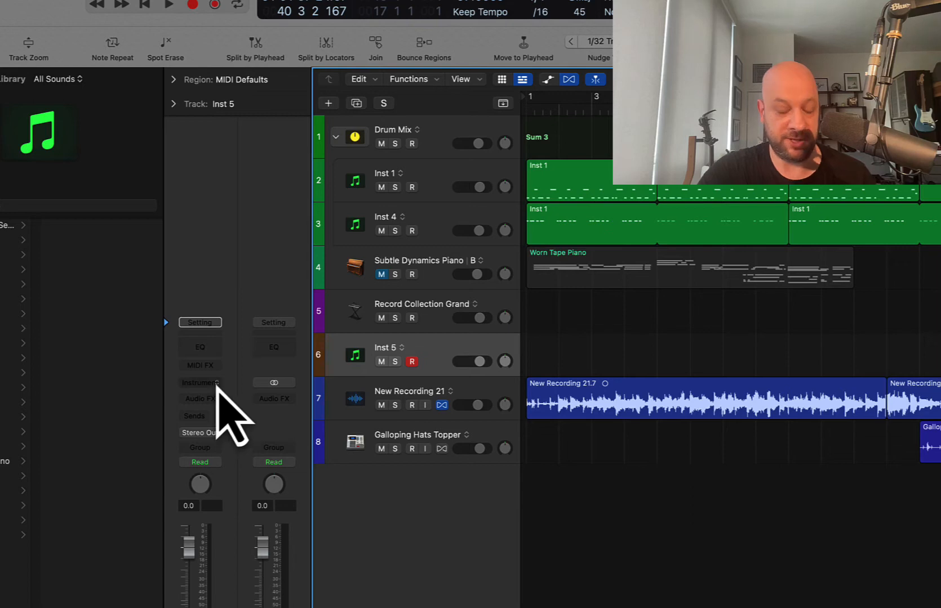
pyautogui.click(199, 383)
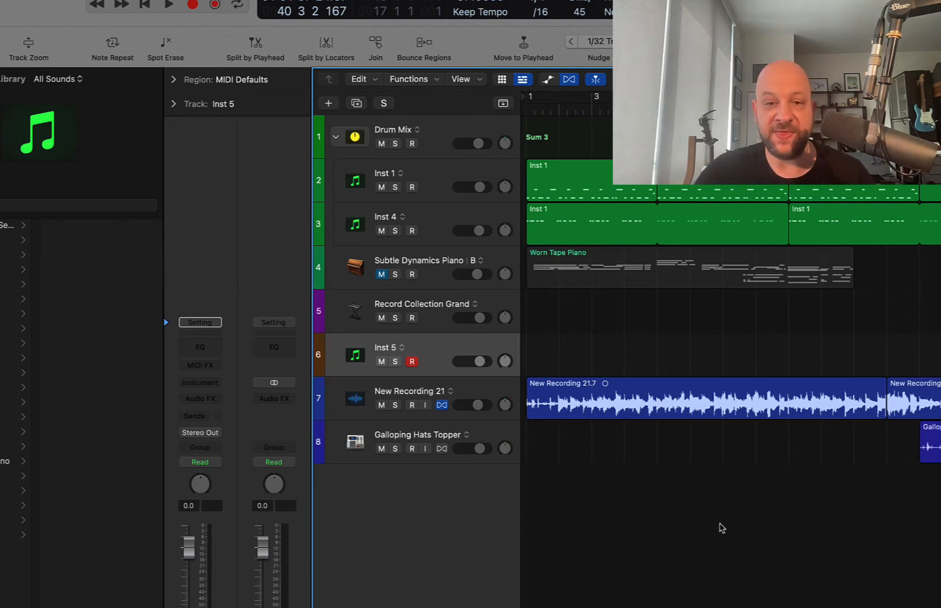
pyautogui.moveTo(696, 546)
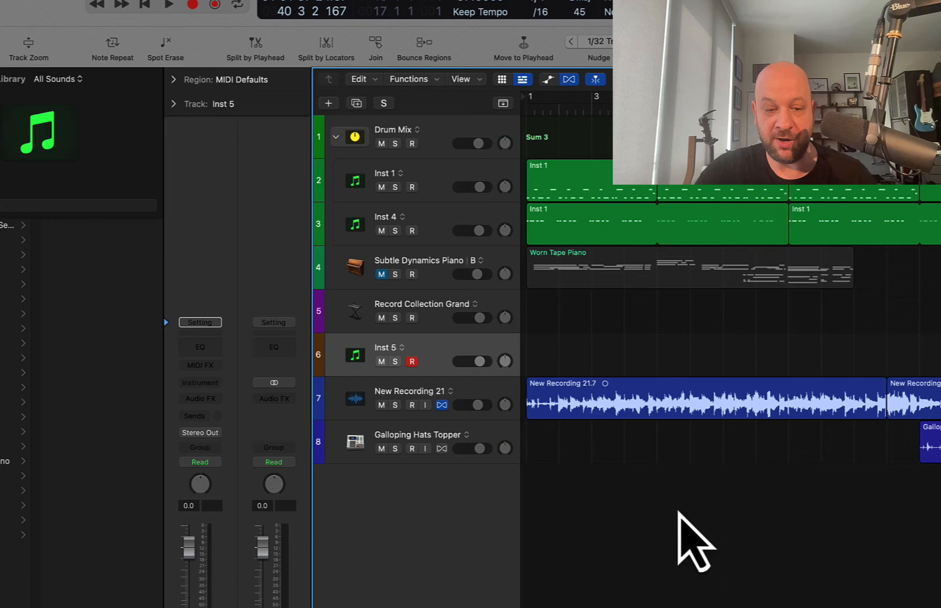
pyautogui.moveTo(669, 513)
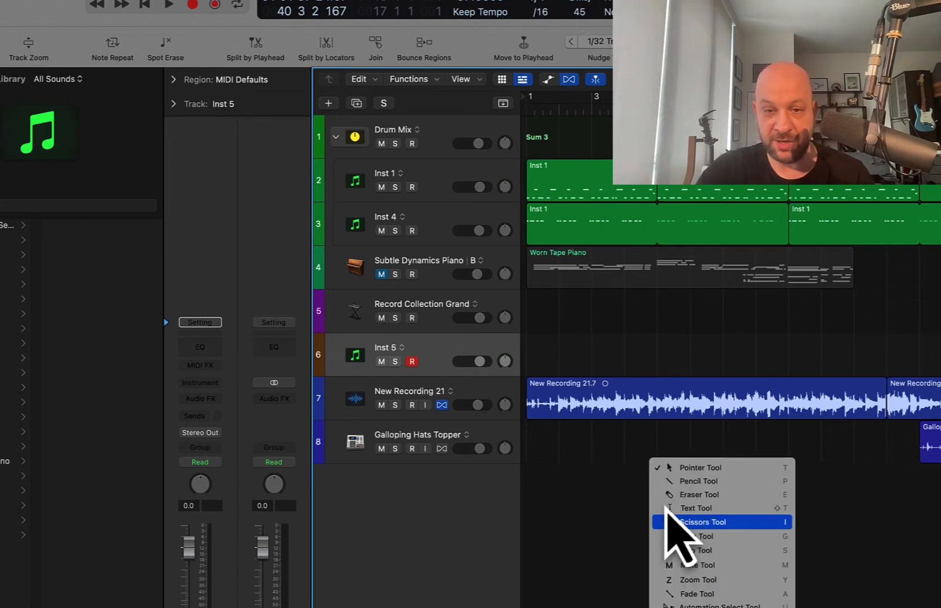
# Cut the New Recording 21 region with the Scissors Tool and show 21.18's Region inspector.
pyautogui.click(702, 521)
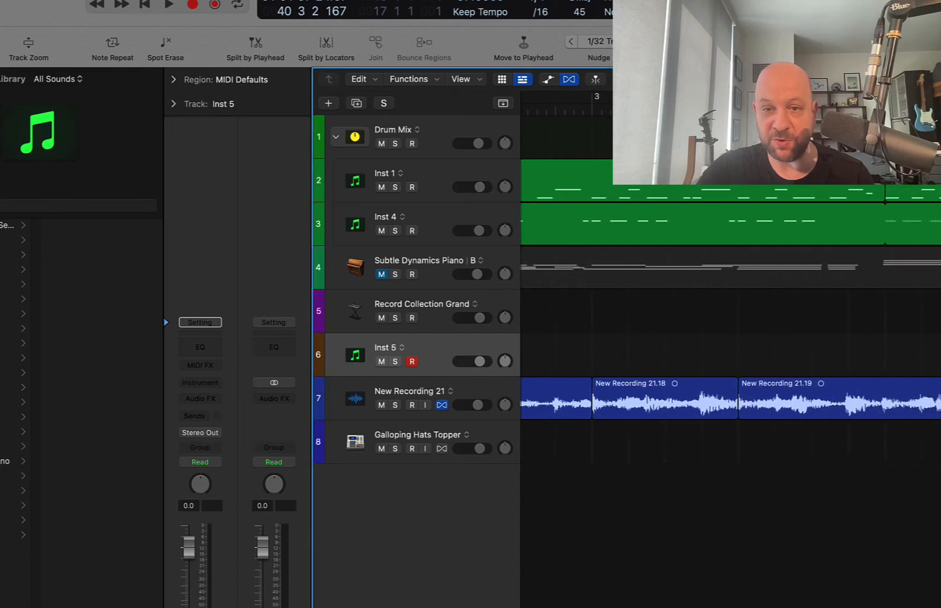
pyautogui.click(660, 399)
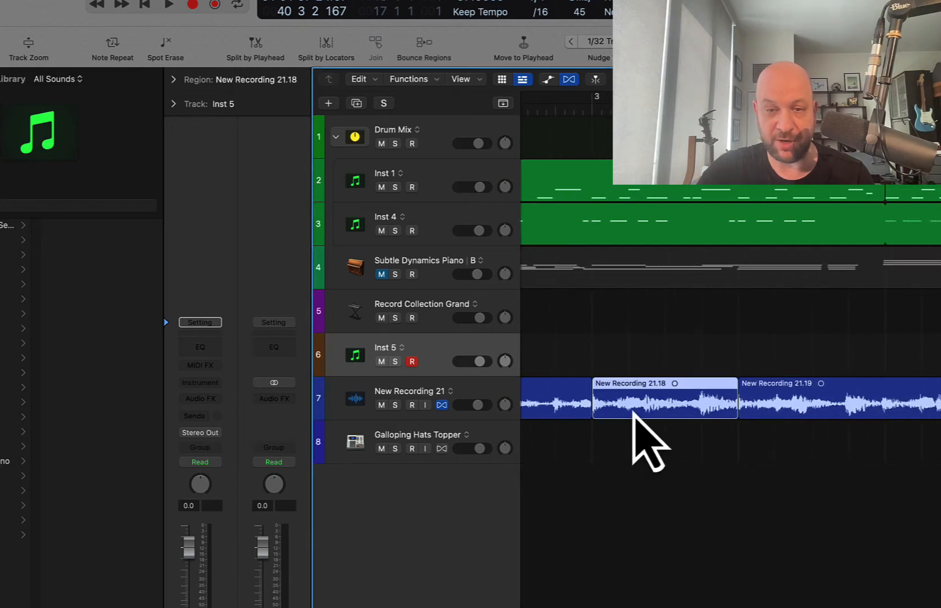
pyautogui.click(173, 104)
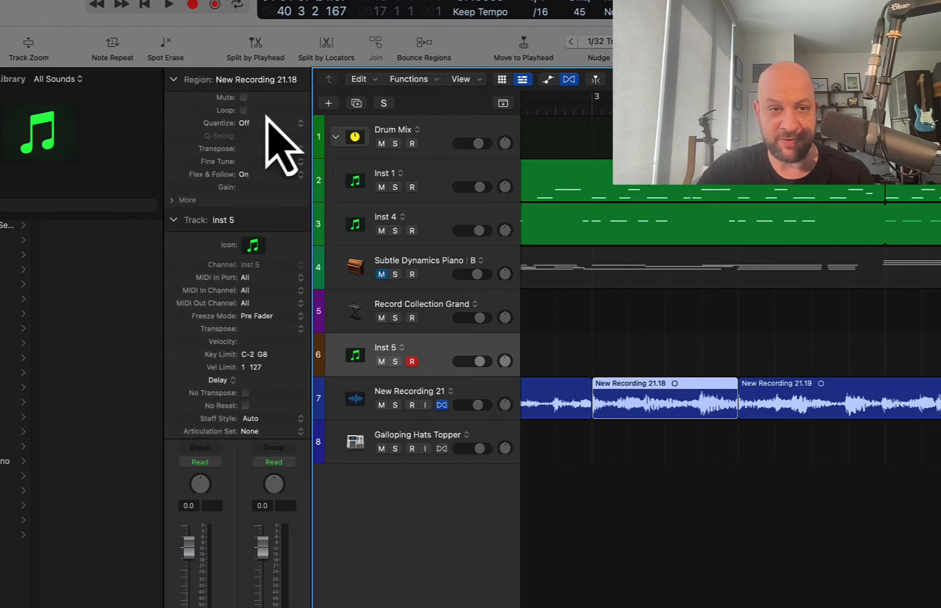
pyautogui.moveTo(319, 234)
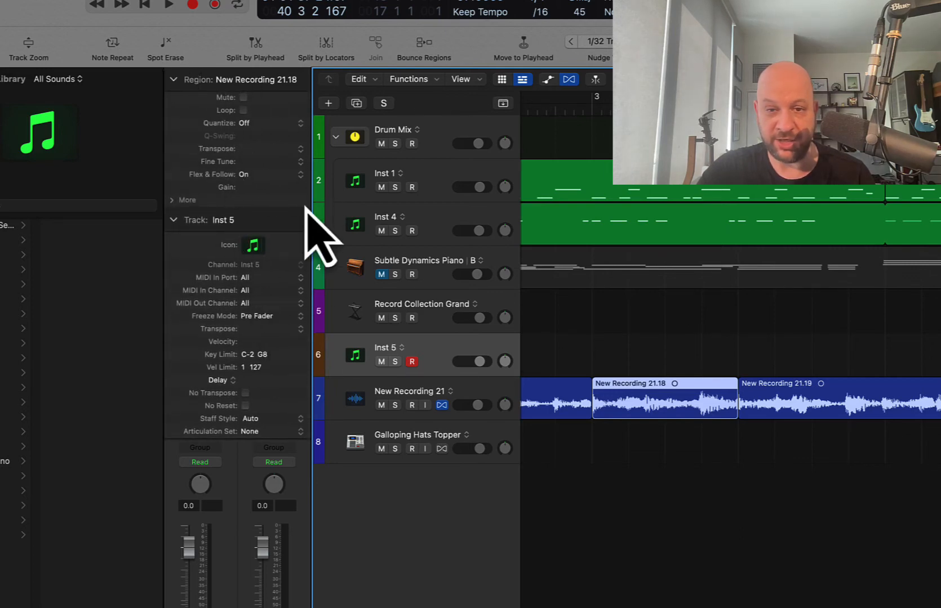
pyautogui.moveTo(663, 438)
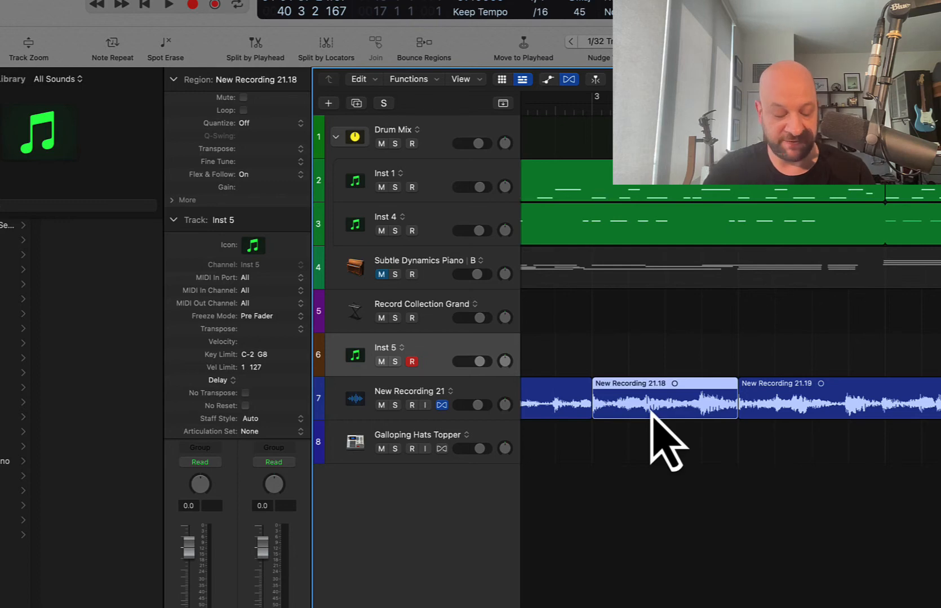
pyautogui.moveTo(652, 416)
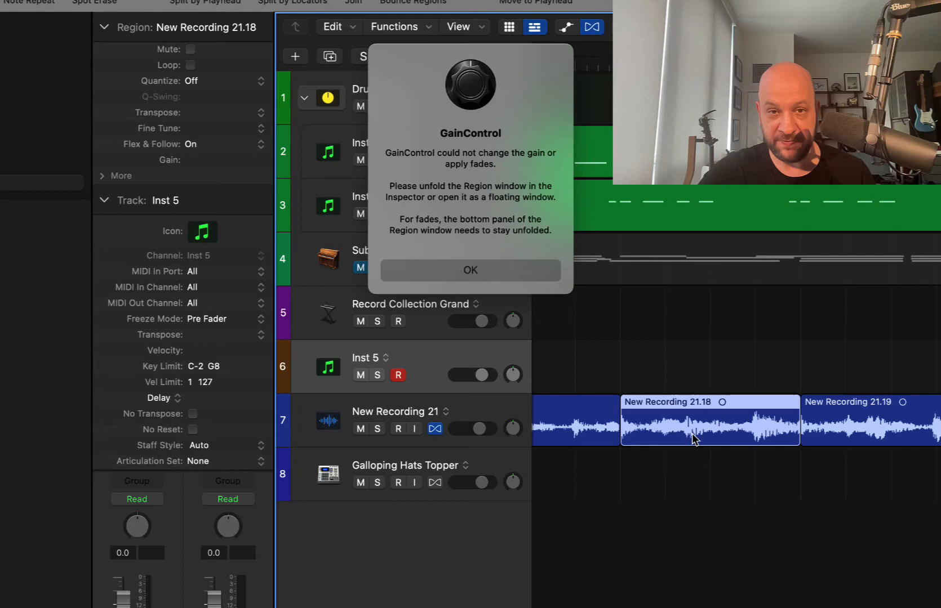
pyautogui.click(471, 271)
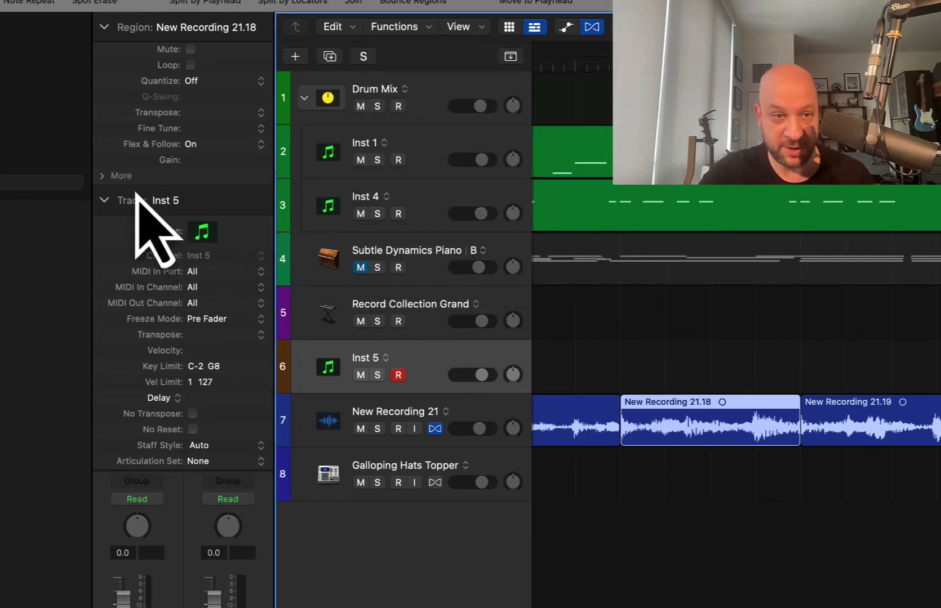
# Collapse the Track section of the inspector before applying GainControl fades.
pyautogui.click(103, 176)
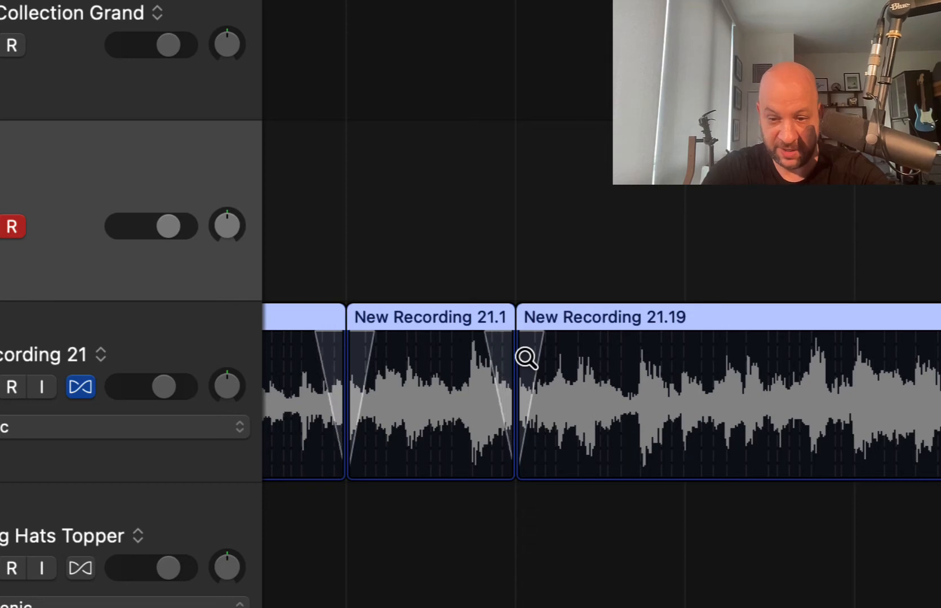
pyautogui.moveTo(527, 356)
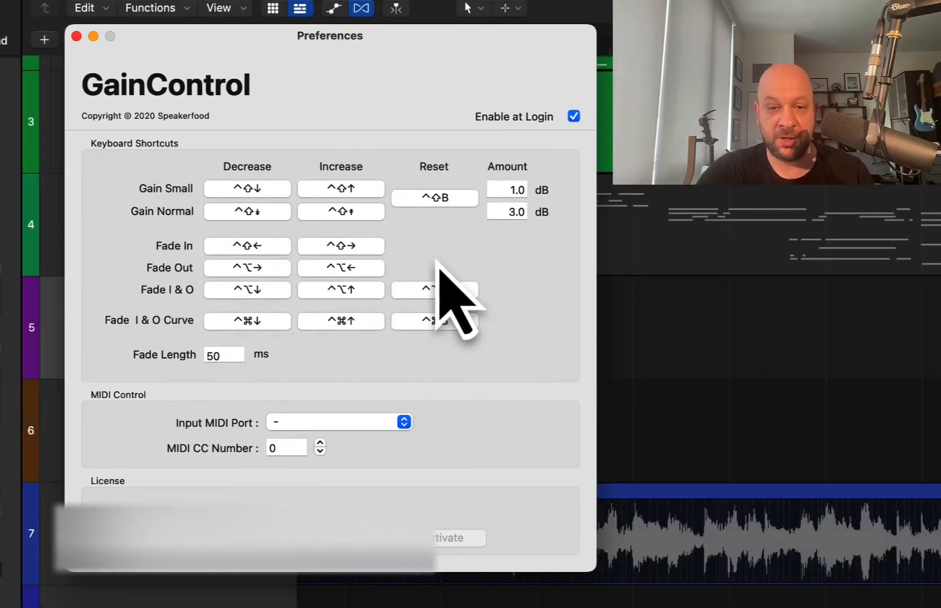
pyautogui.moveTo(525, 263)
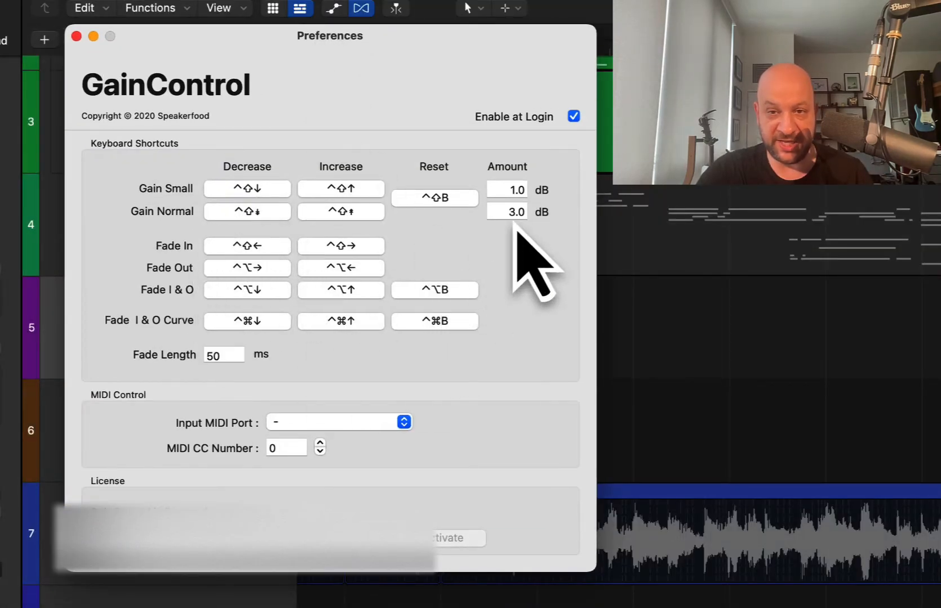
pyautogui.moveTo(339, 462)
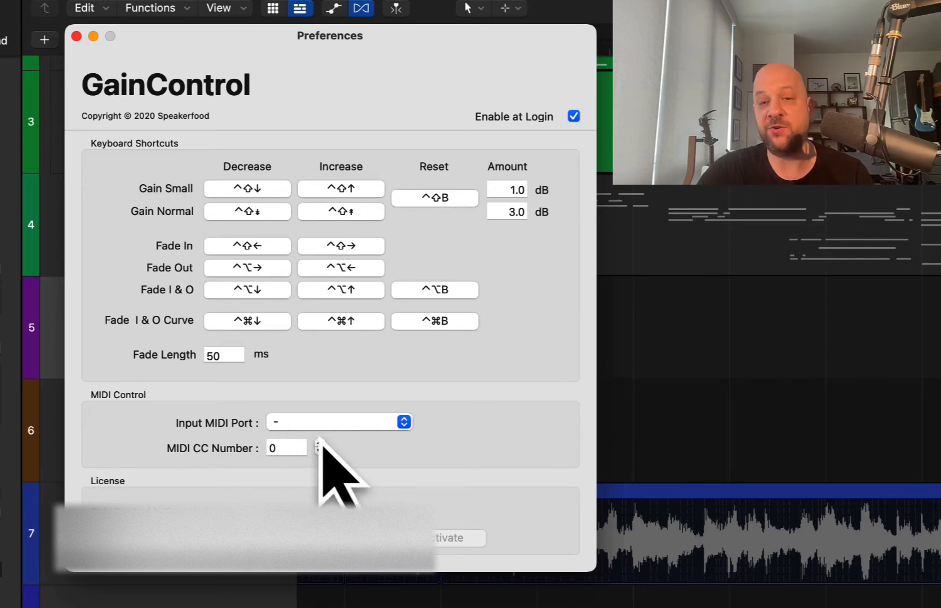
pyautogui.moveTo(253, 330)
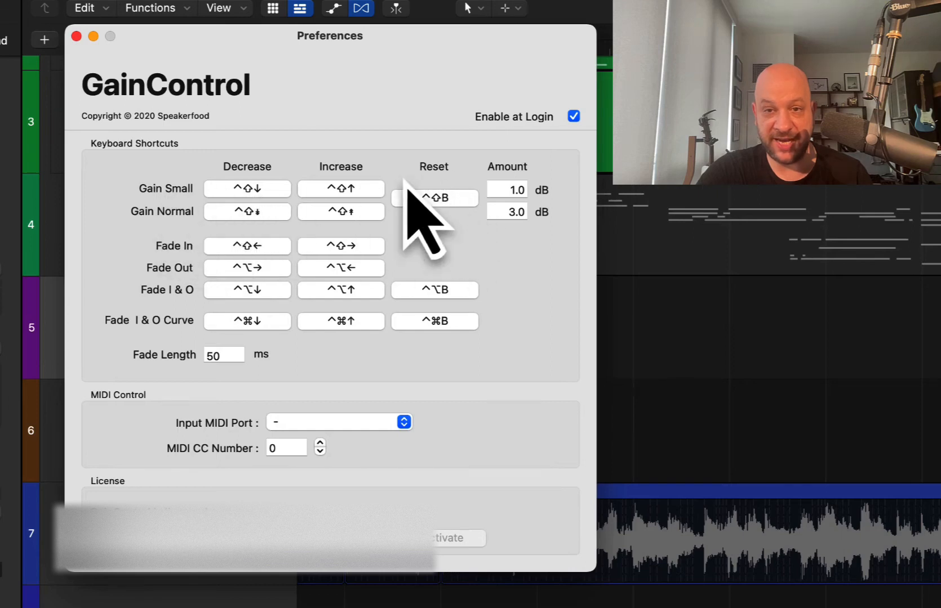
pyautogui.moveTo(546, 234)
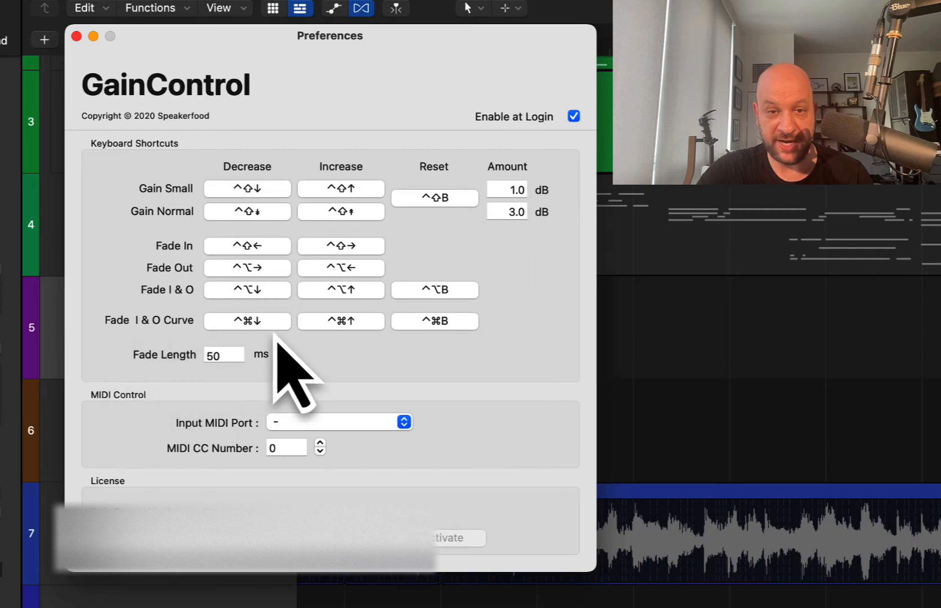
pyautogui.moveTo(387, 457)
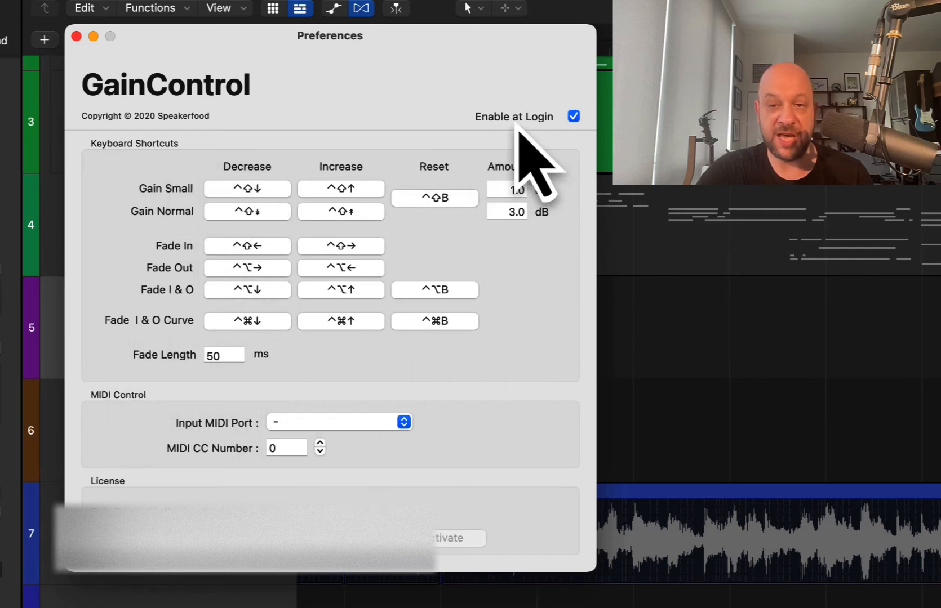
pyautogui.moveTo(113, 78)
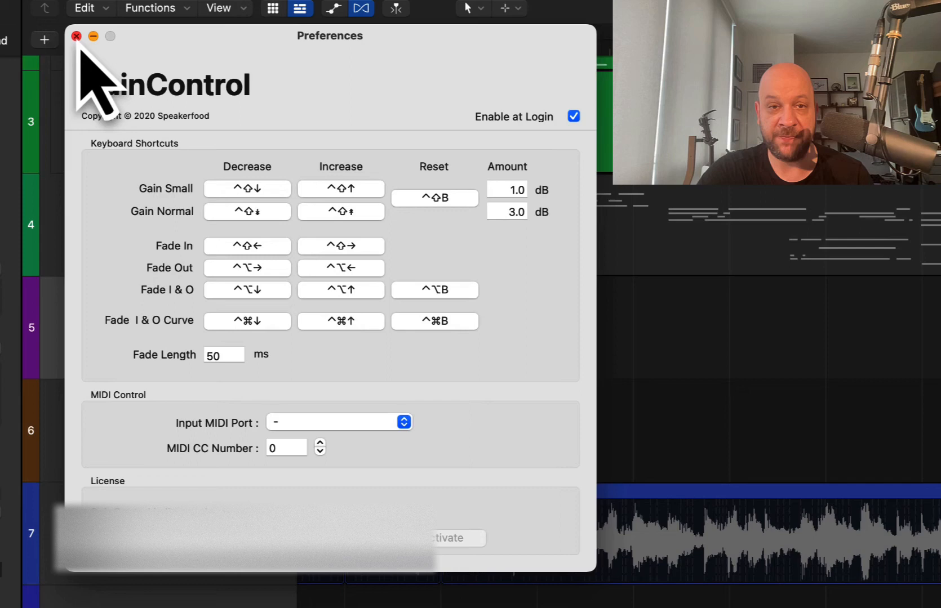
pyautogui.moveTo(231, 150)
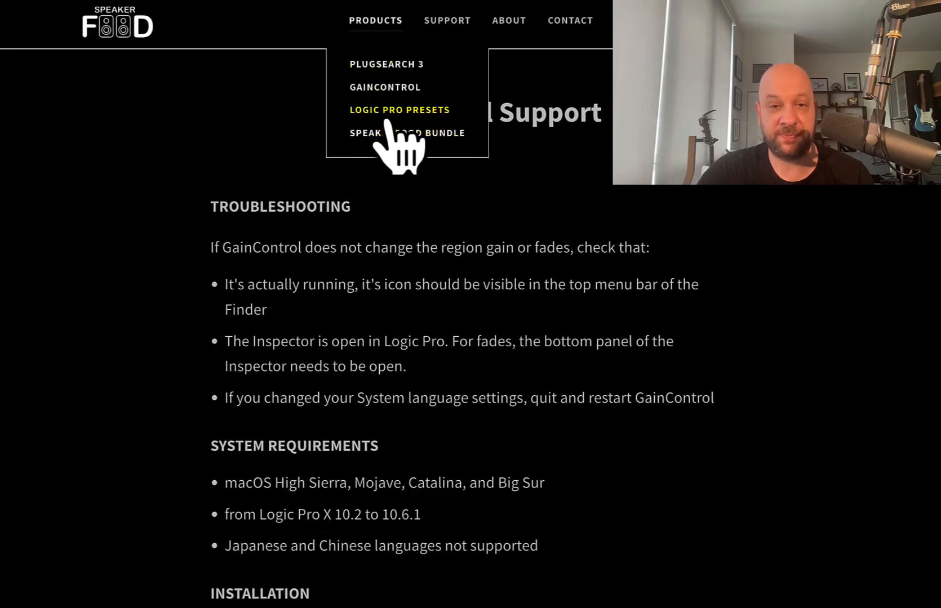
# Show the Logic Pro Presets product page and scroll through Universal Access and Supported Bundles.
pyautogui.click(399, 110)
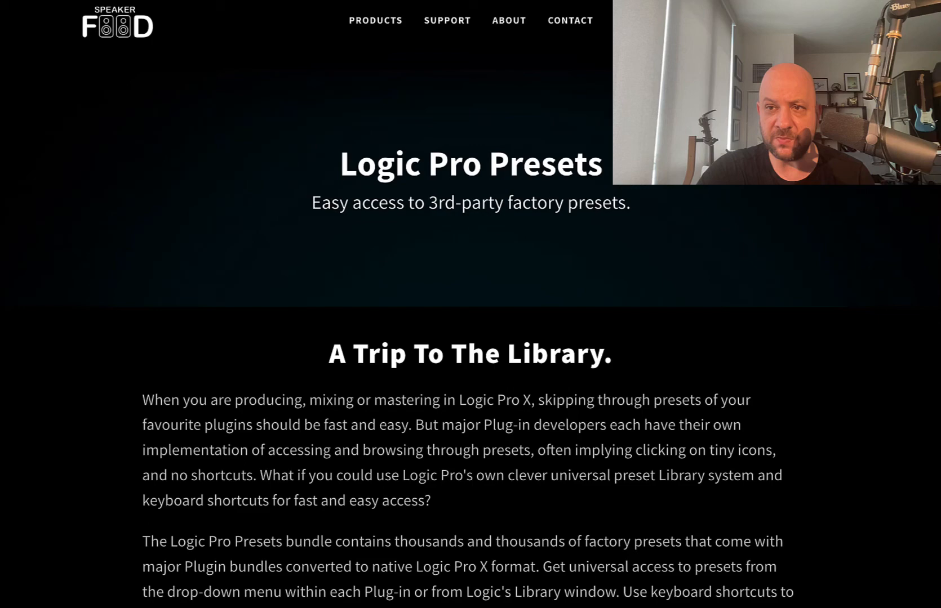
pyautogui.scroll(-3)
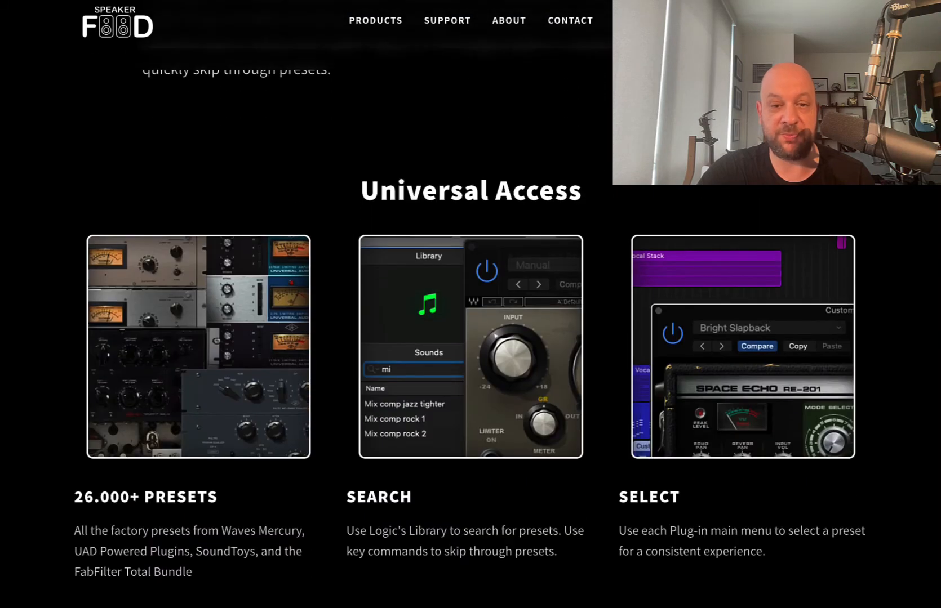
pyautogui.scroll(-3)
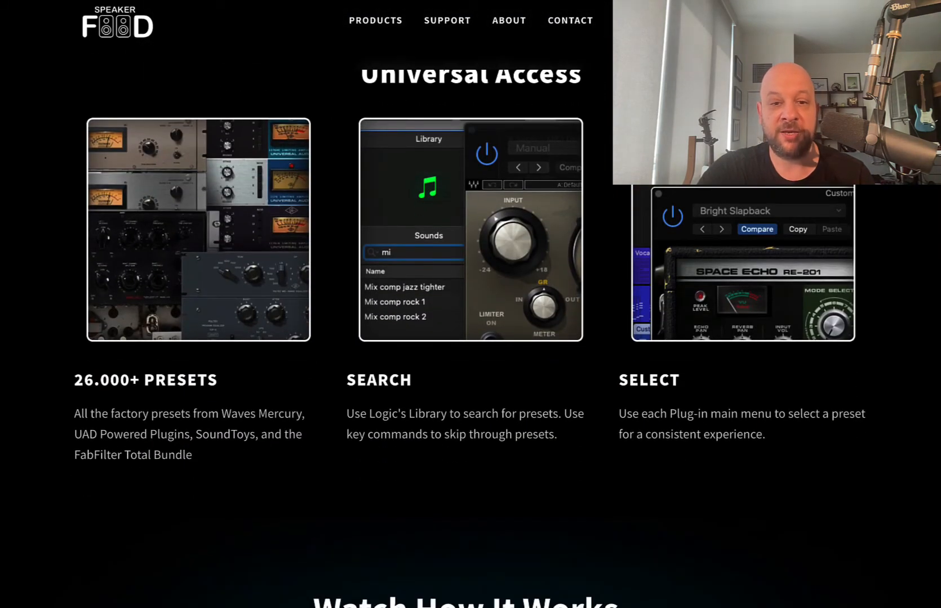
pyautogui.scroll(-3)
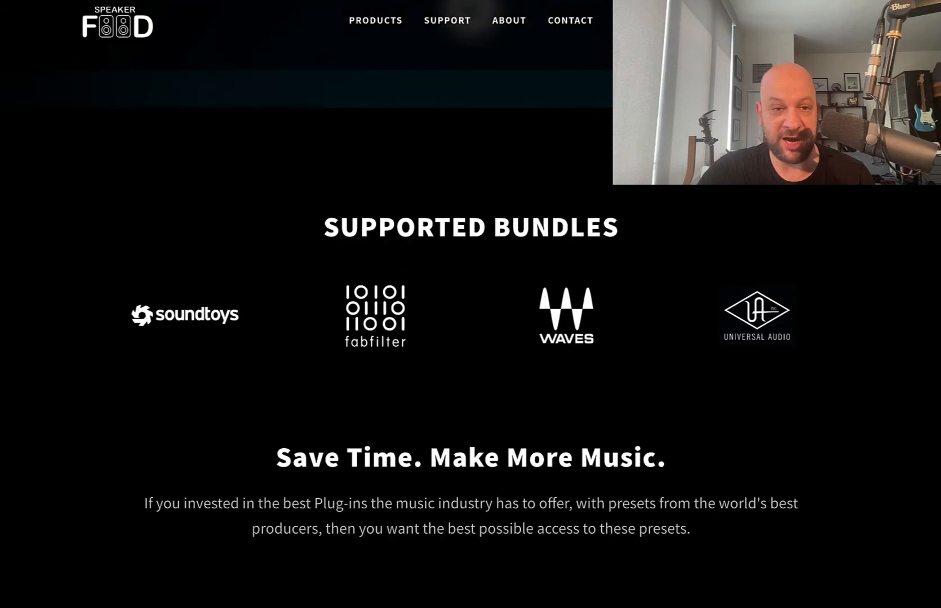
pyautogui.scroll(-3)
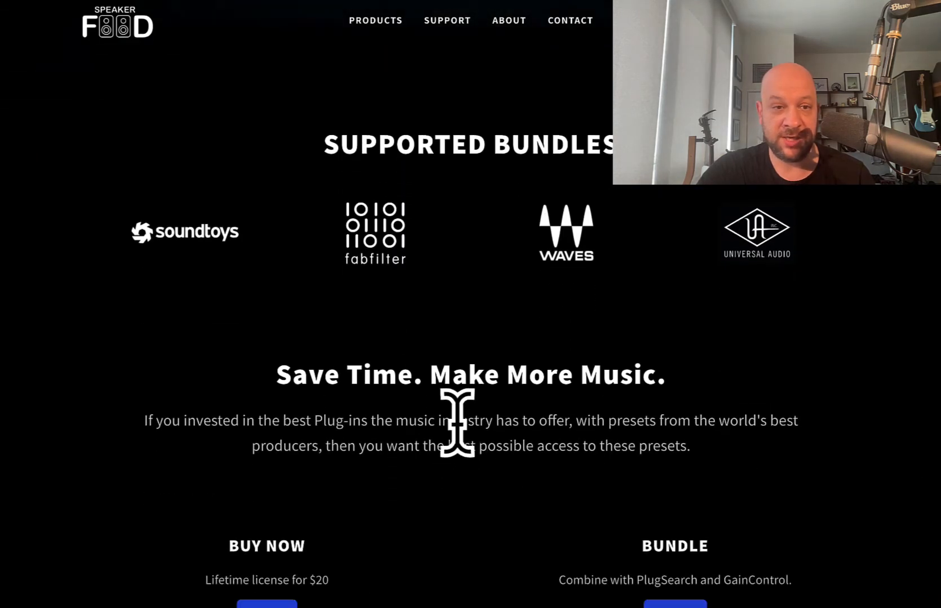
pyautogui.moveTo(543, 303)
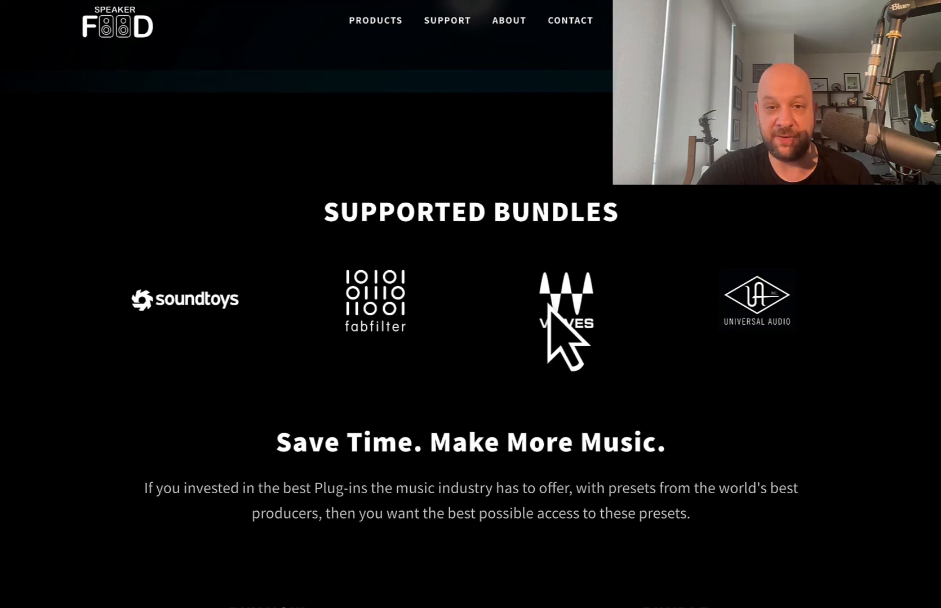
pyautogui.moveTo(678, 336)
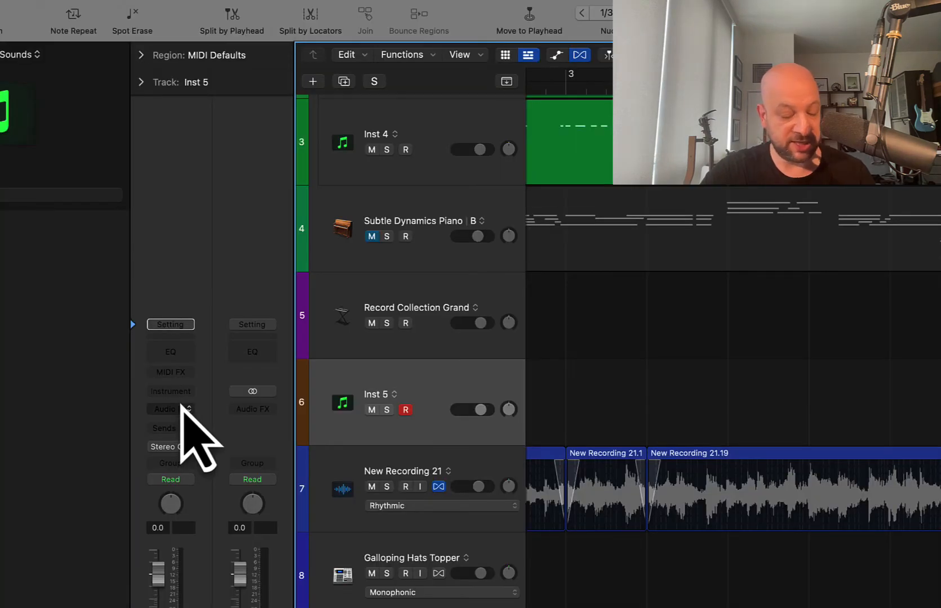
# Insert CLA Vocals (m->s) on Inst 5's Audio FX slot via quick search 'Cla'.
pyautogui.click(170, 409)
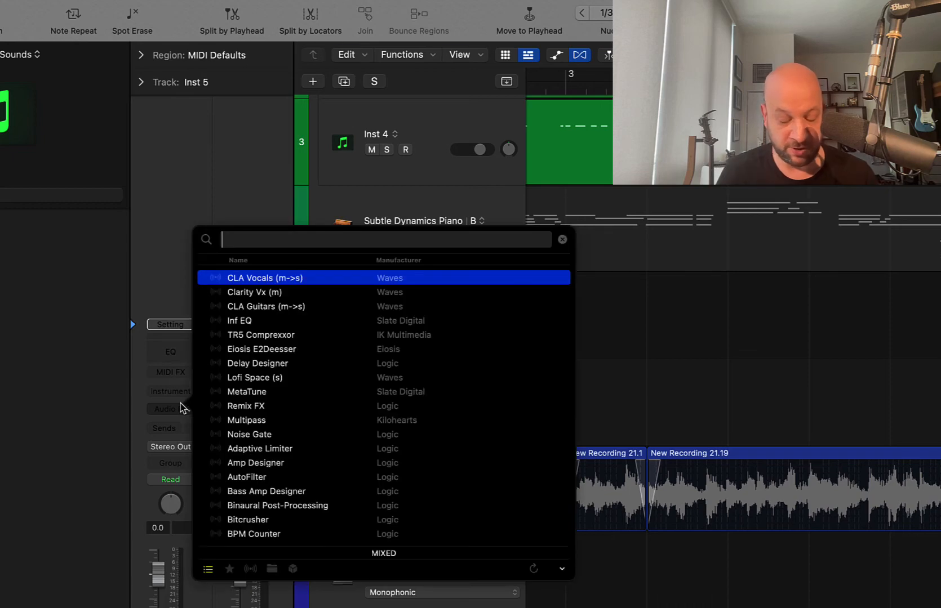
pyautogui.write('Cla')
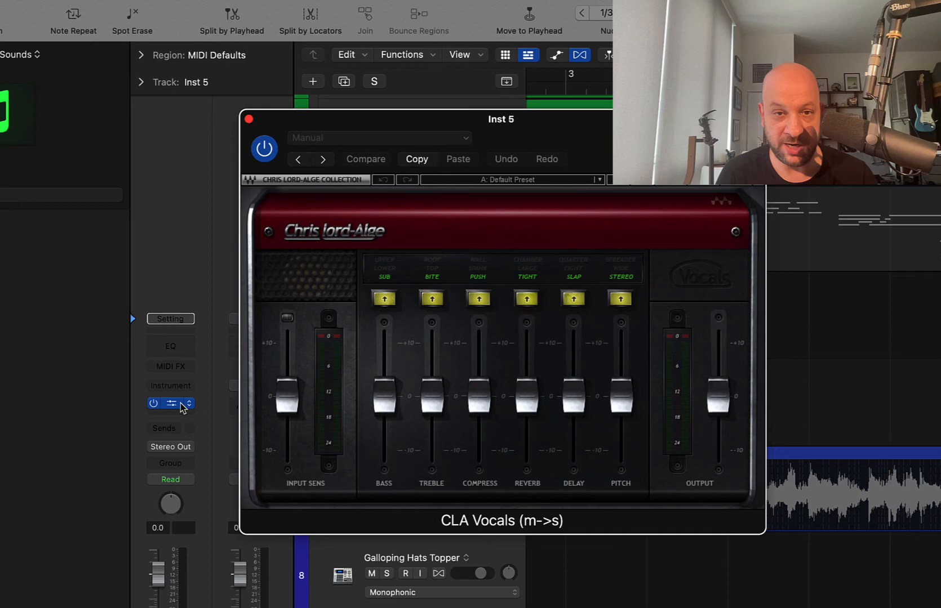
pyautogui.click(378, 138)
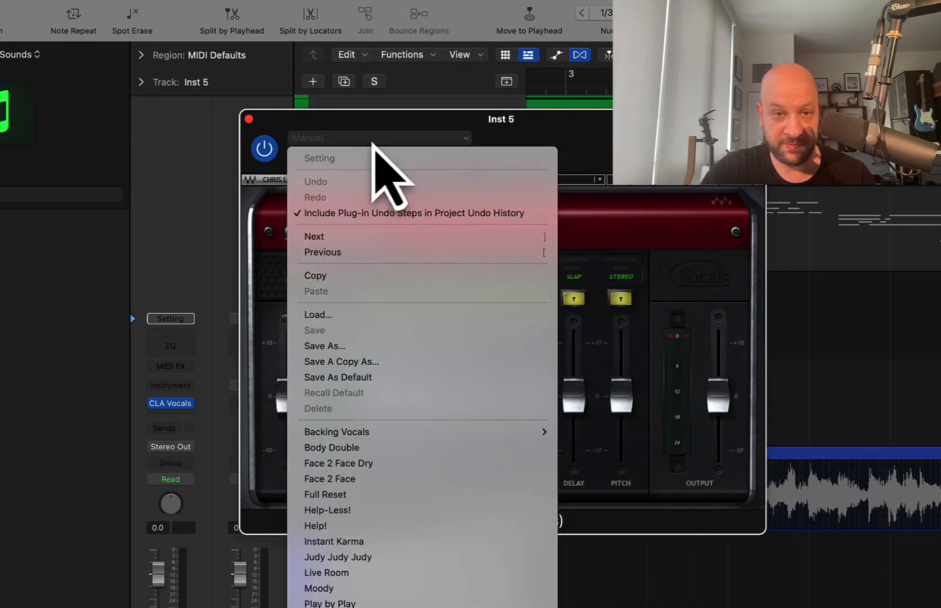
pyautogui.moveTo(335, 431)
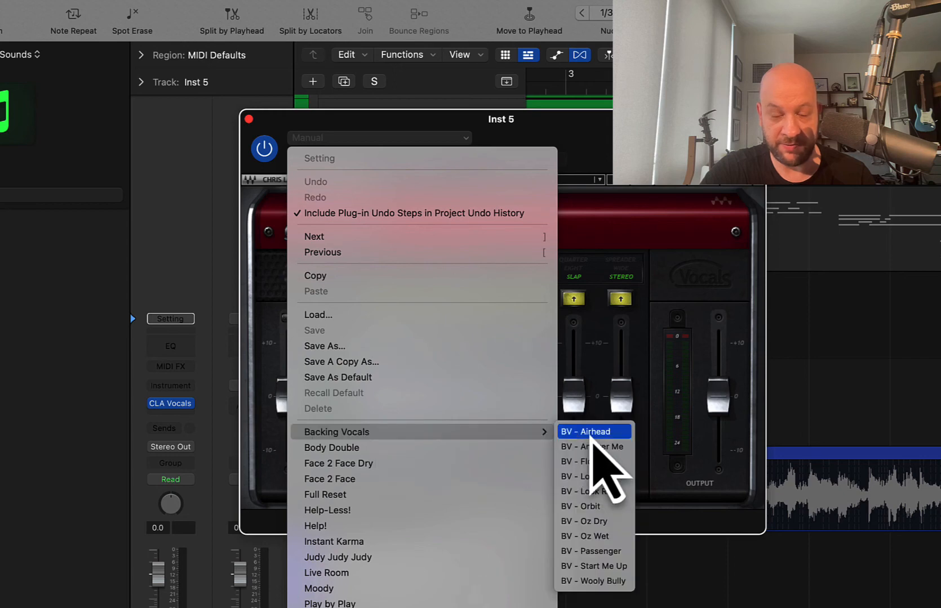
# Load the Backing Vocals > BV - Airhead preset into CLA Vocals.
pyautogui.click(585, 432)
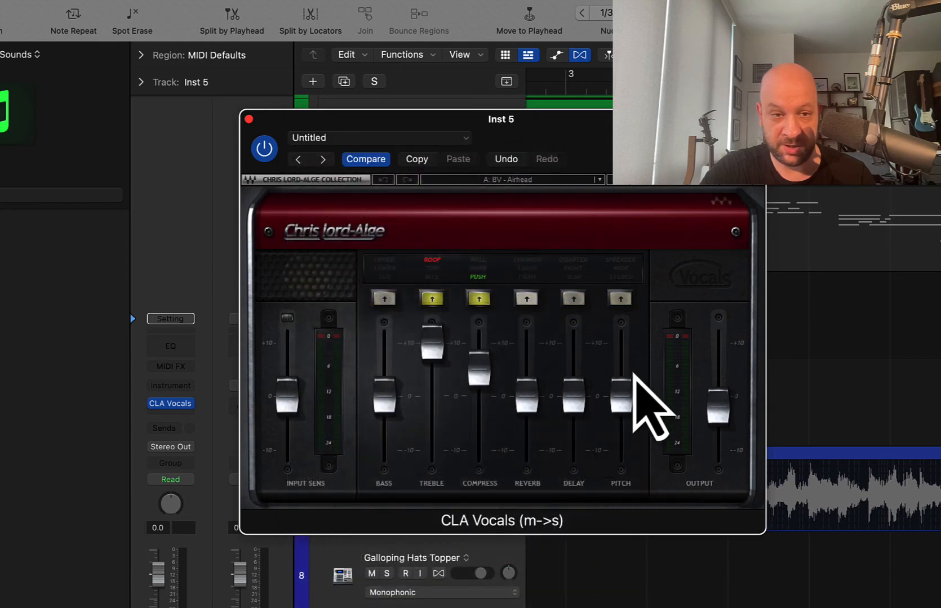
pyautogui.moveTo(273, 246)
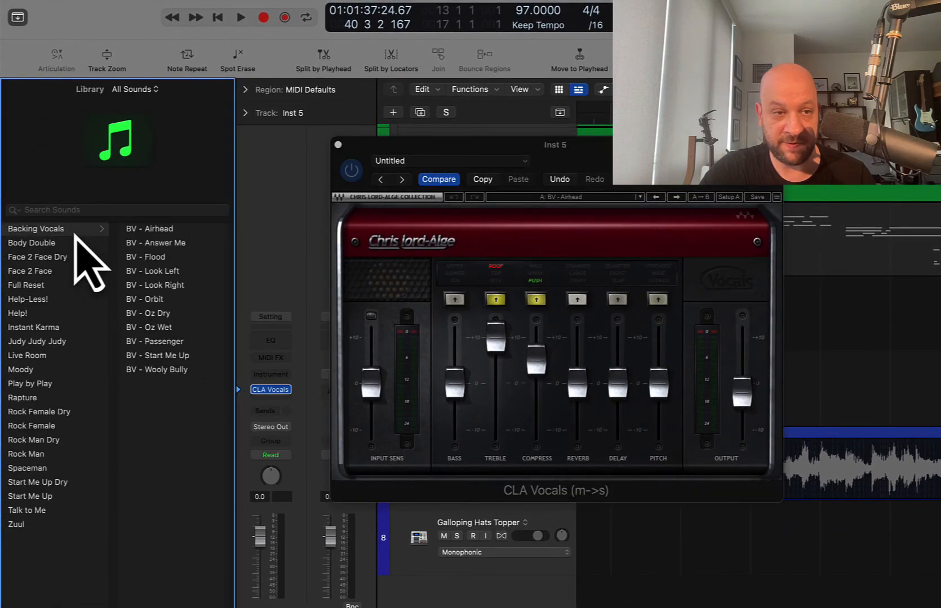
# Audition Body Double, Full Reset and BV - Flood presets, keep BV - Flood, and close the plug-in window.
pyautogui.click(32, 243)
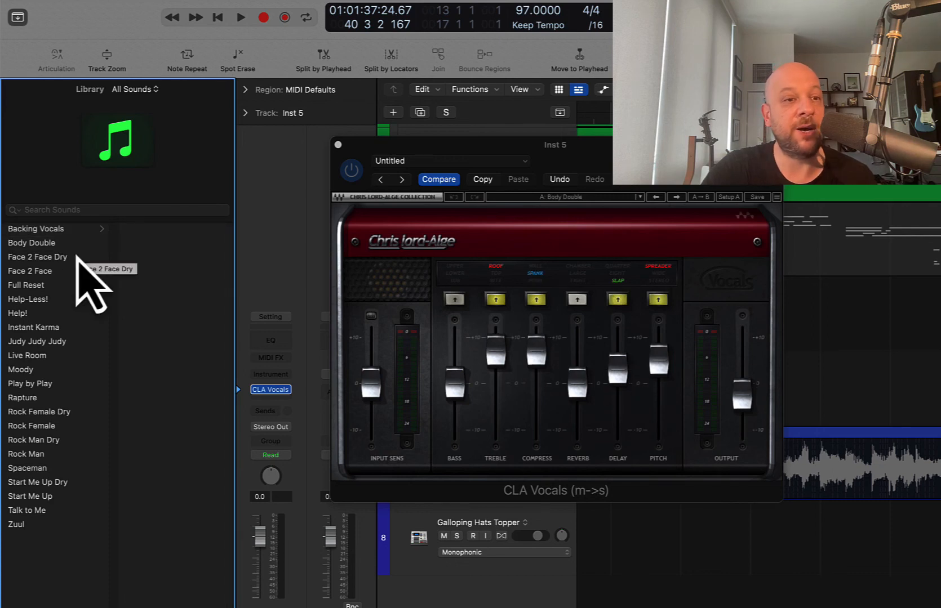
pyautogui.click(37, 257)
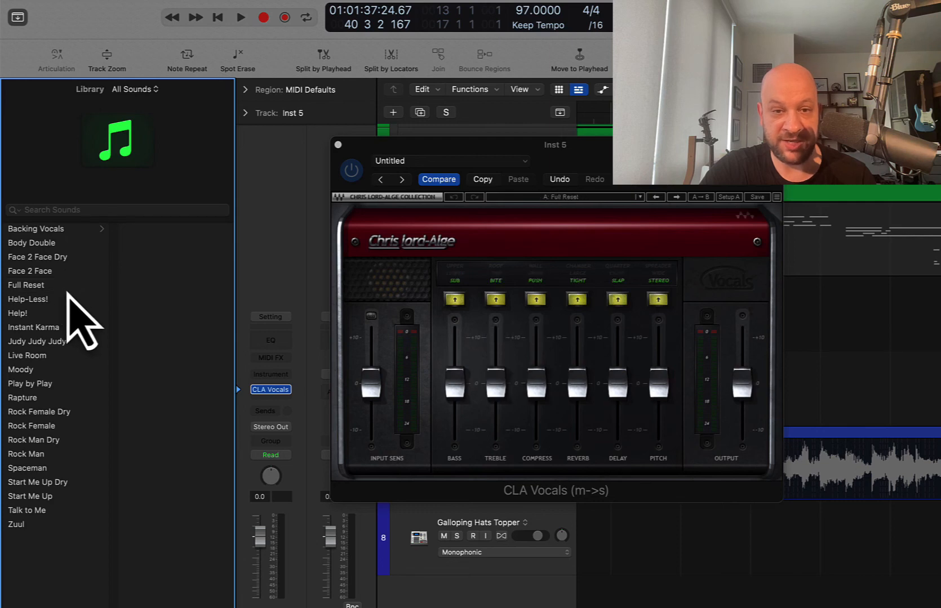
pyautogui.click(34, 327)
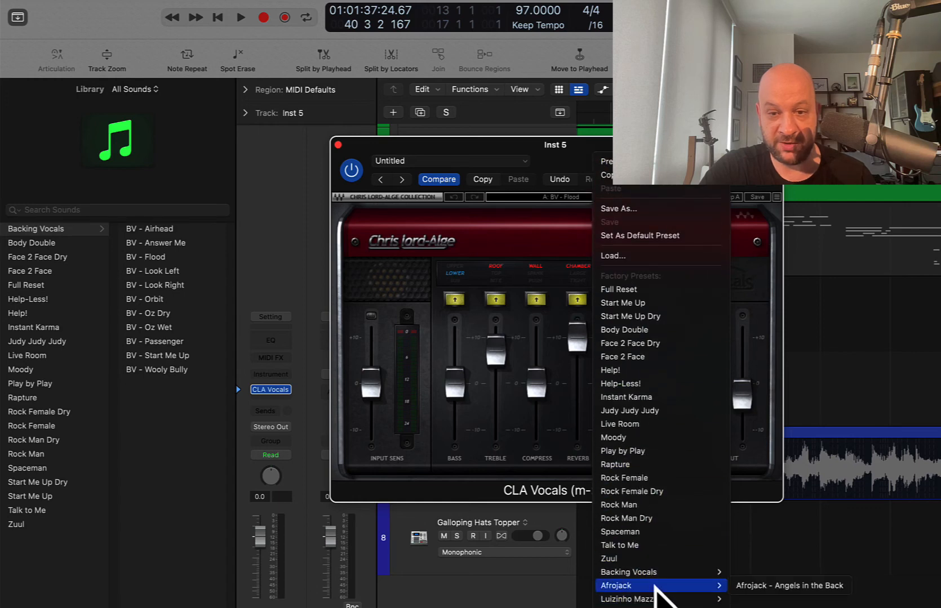
pyautogui.moveTo(629, 573)
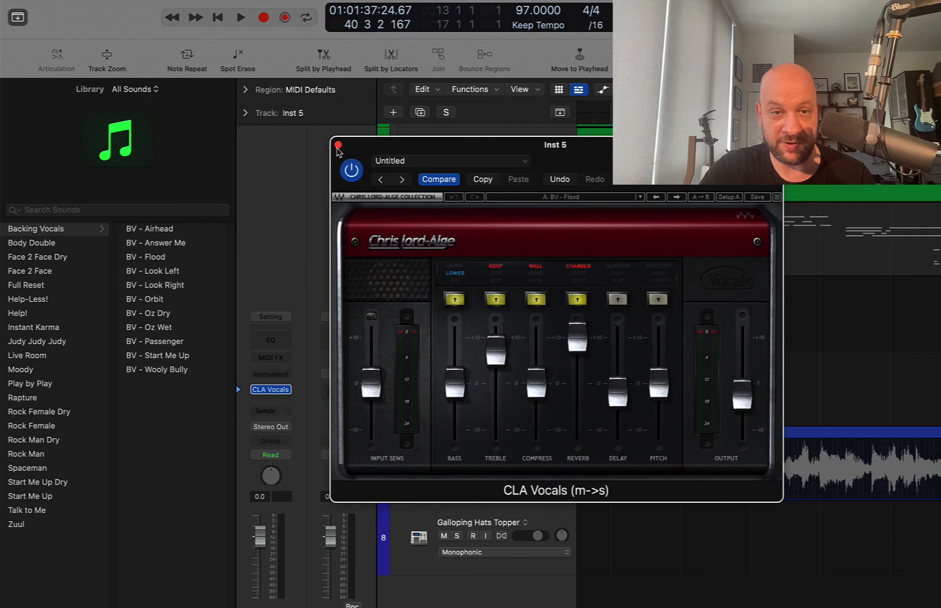
pyautogui.click(338, 146)
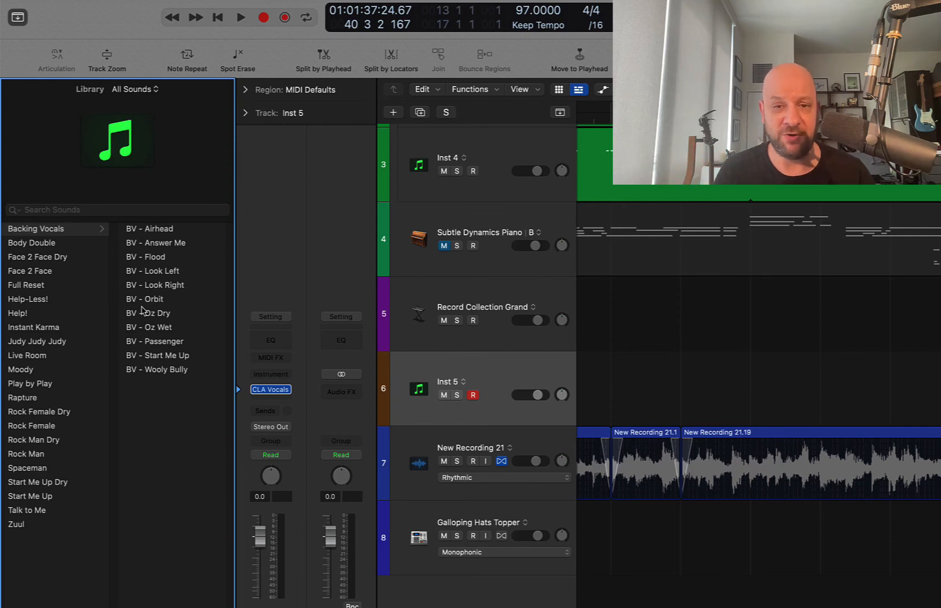
pyautogui.moveTo(316, 420)
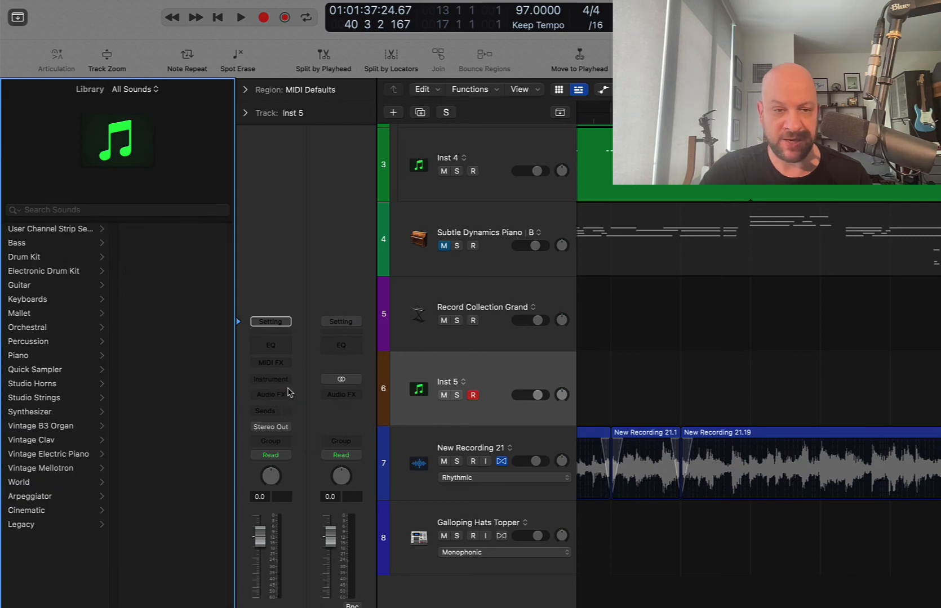
# Browse the Audio FX quick search and Favourites, then reinsert CLA Vocals with its default preset.
pyautogui.click(270, 395)
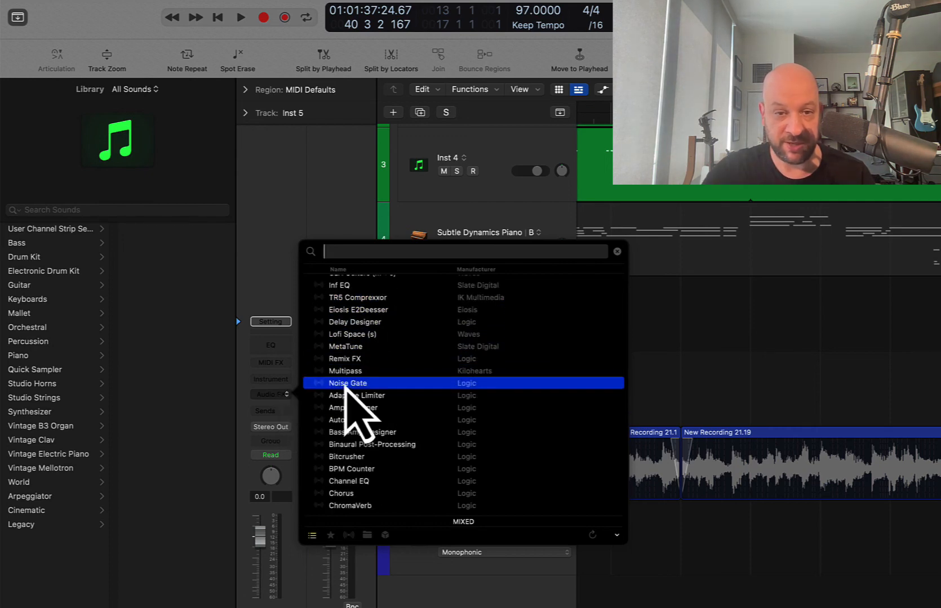
pyautogui.click(331, 534)
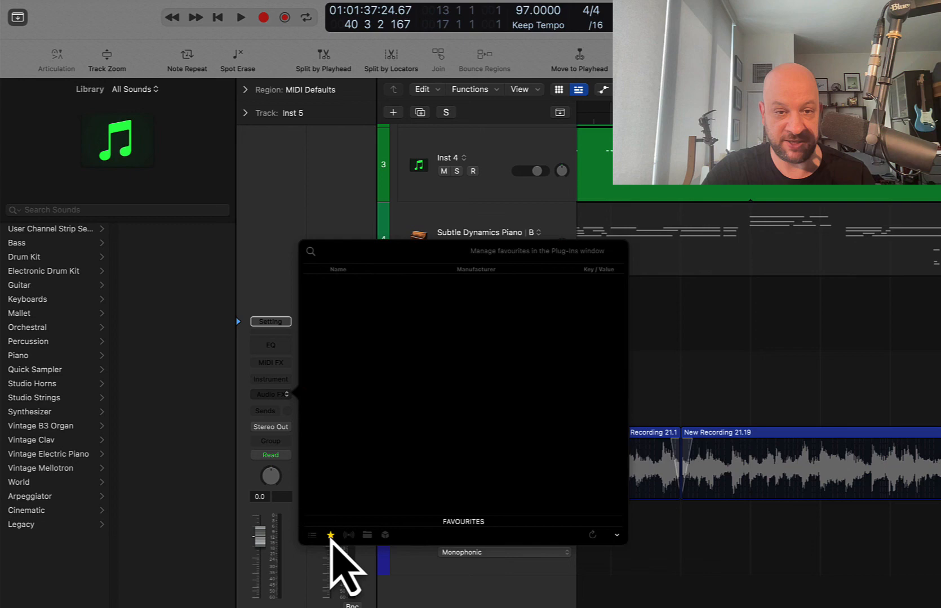
pyautogui.click(348, 534)
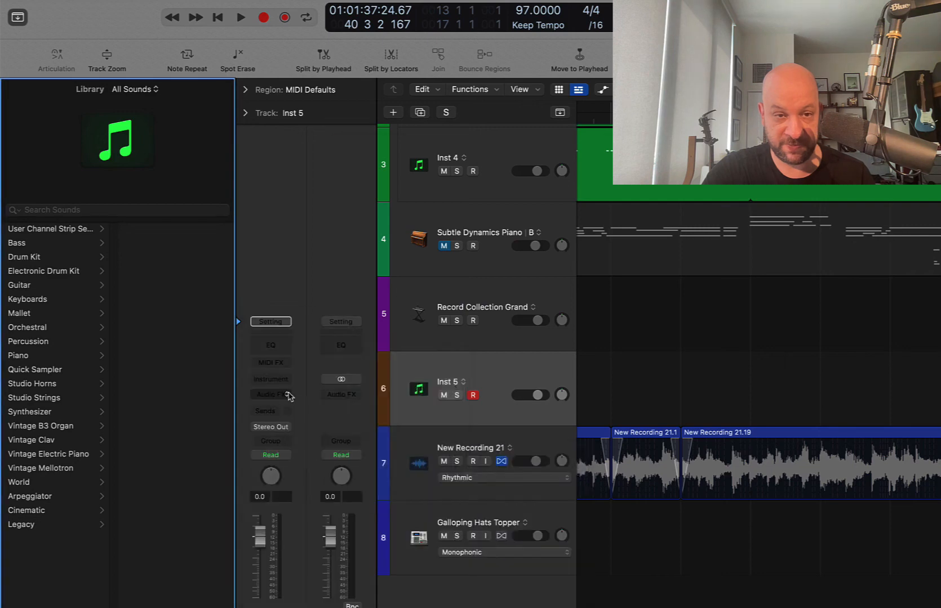
pyautogui.click(270, 394)
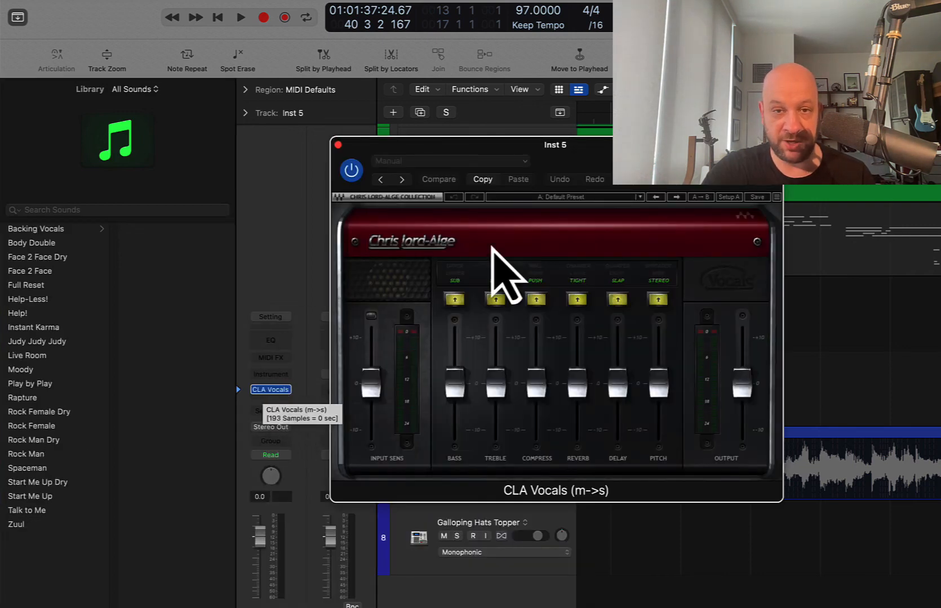